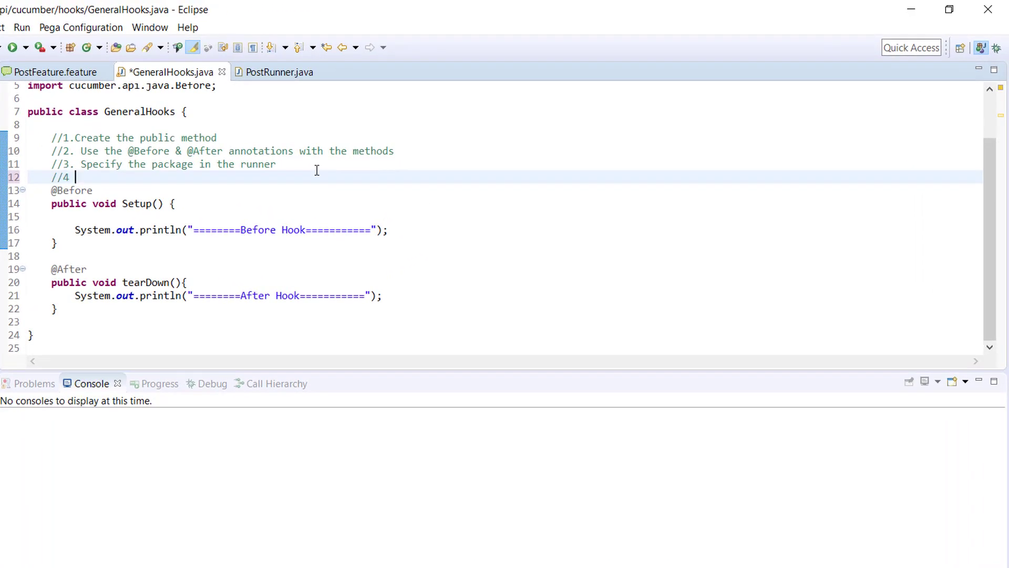
Add comment //4 'Inject the Scenario Object in the hook' to GeneralHooks
{"action": "type", "text": "."}
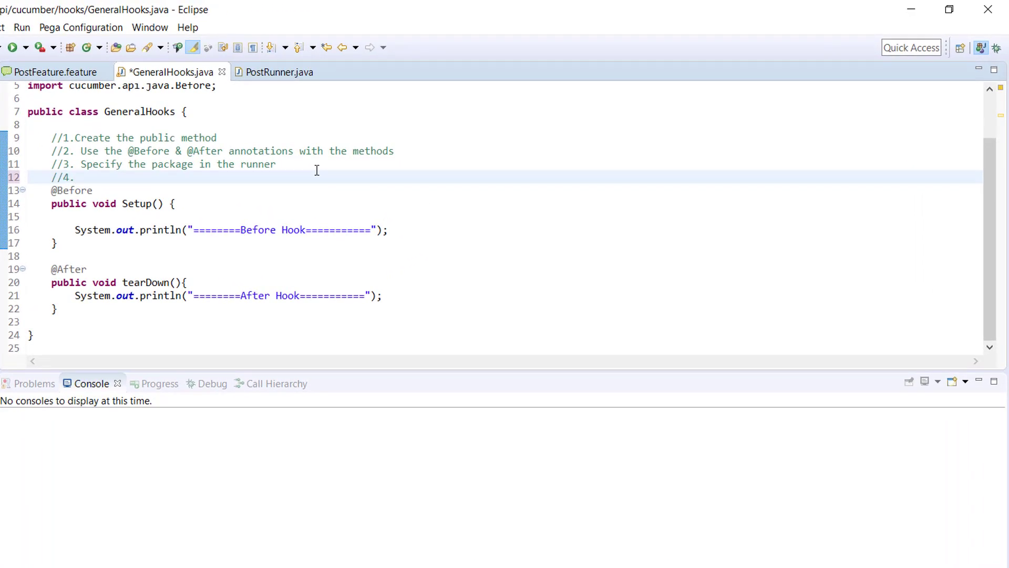
{"action": "type", "text": "Inject the S"}
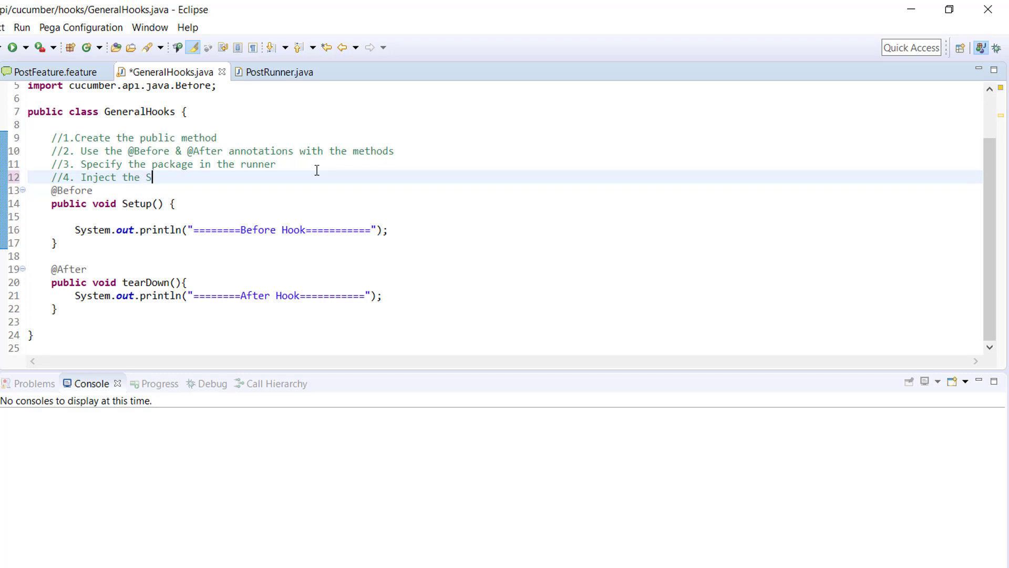
{"action": "type", "text": "cenario"}
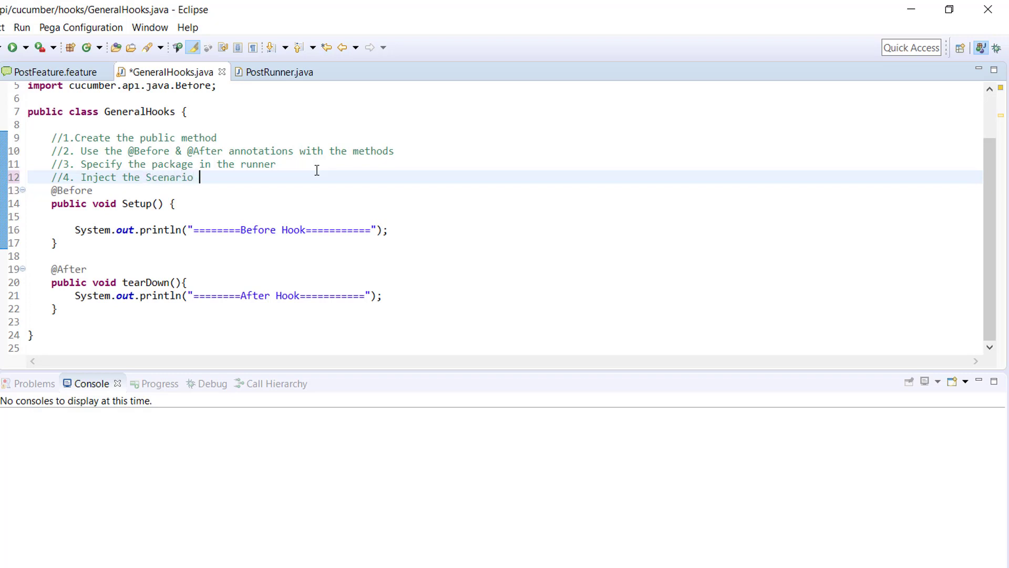
{"action": "type", "text": "Object"}
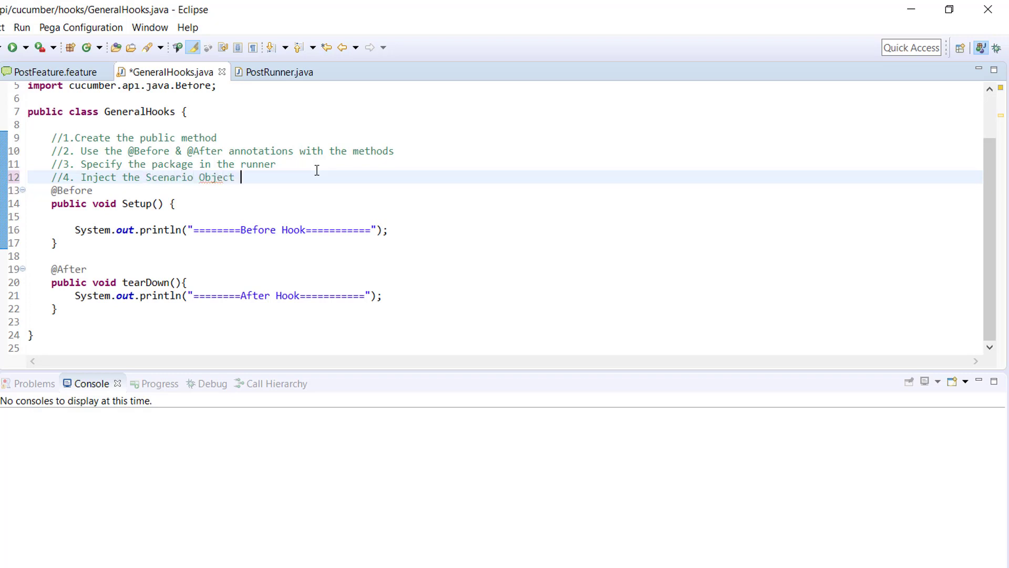
{"action": "type", "text": "in the hook method"}
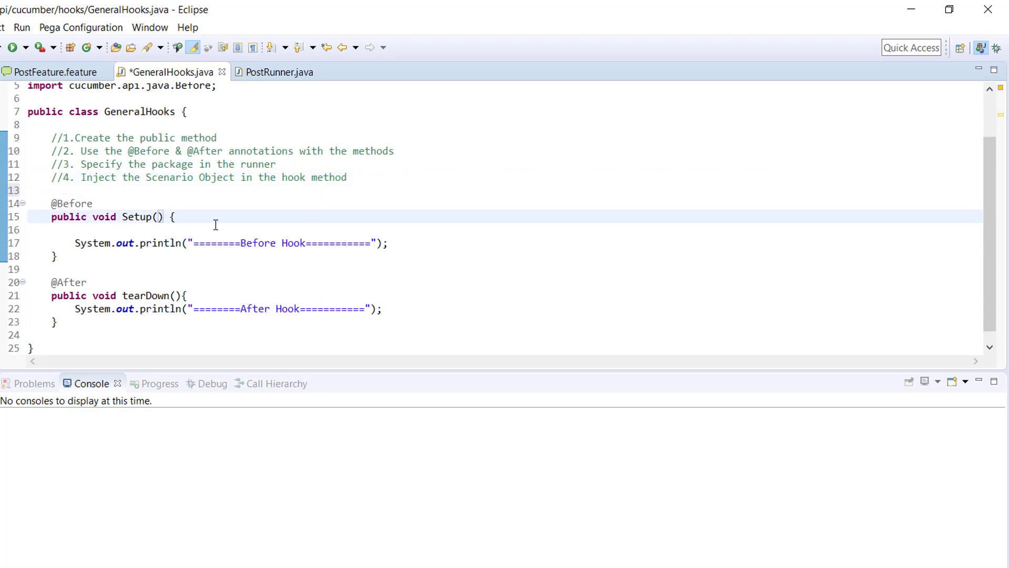
Give the hook methods a Scenario parameter named name, importing it via completion
{"action": "type", "text": "Scenario"}
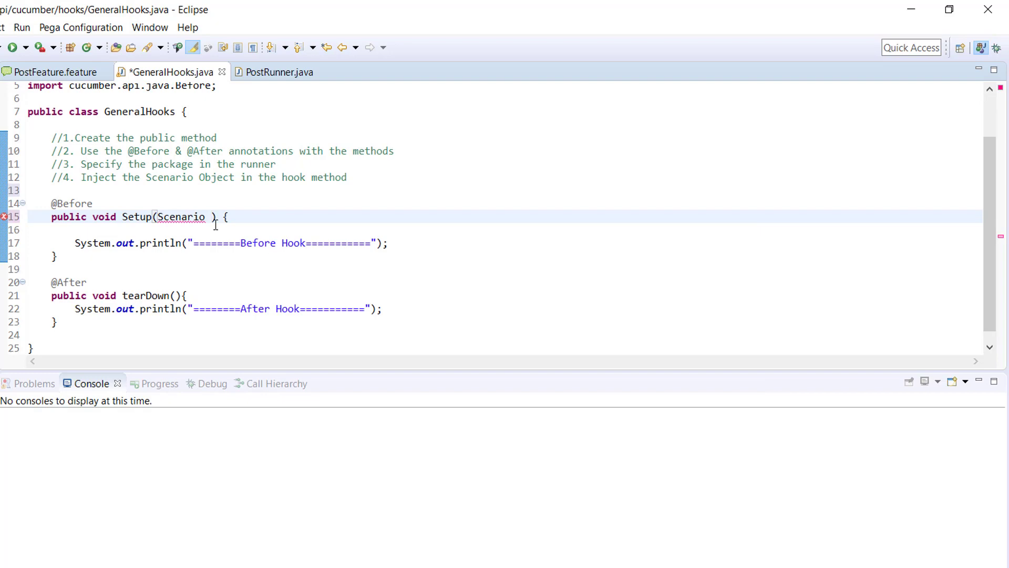
{"action": "key", "text": "Ctrl+space"}
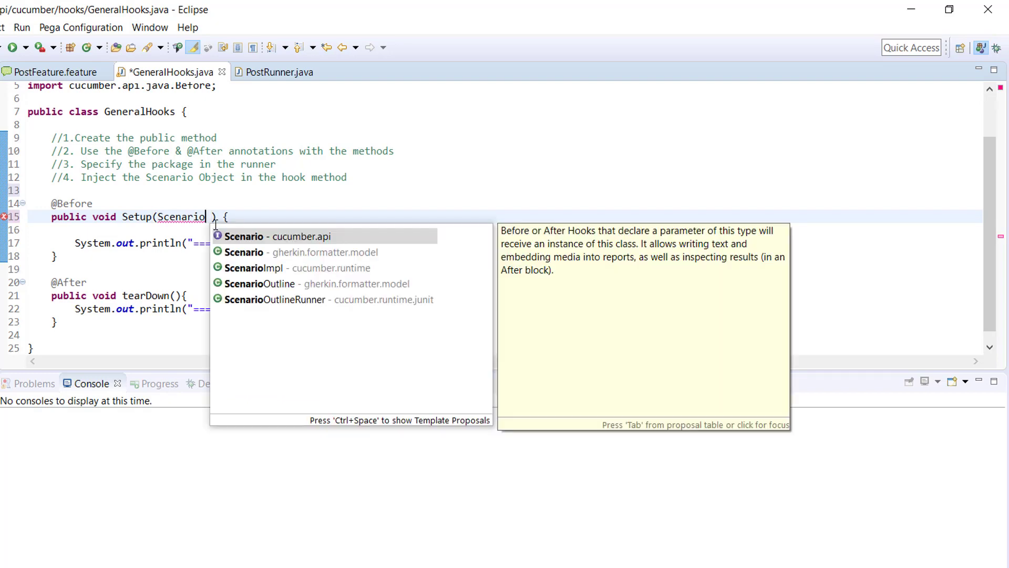
{"action": "type", "text": "name"}
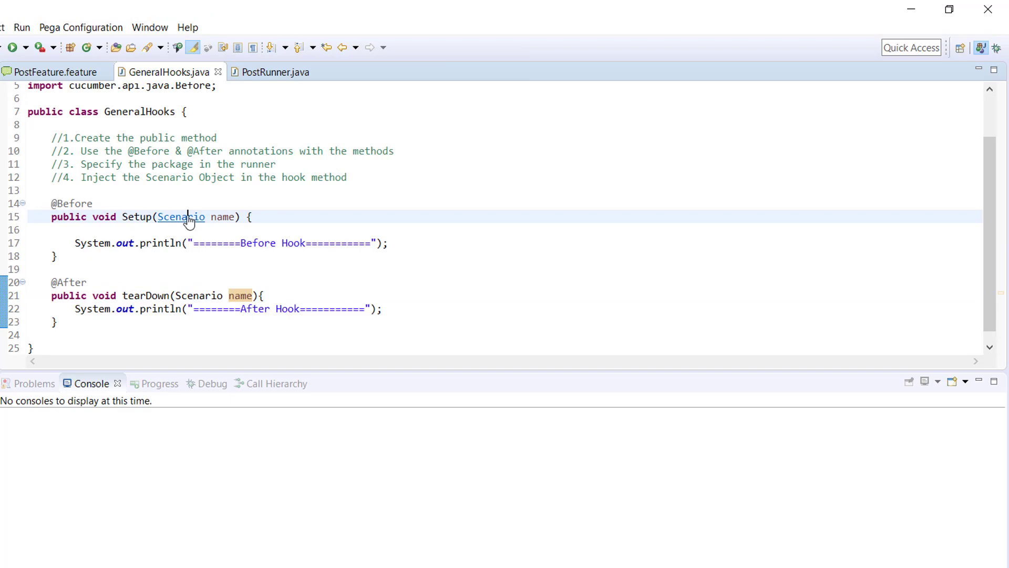
Open the Scenario class definition from the hook parameter's type
{"action": "left_click", "coordinate": [181, 217]}
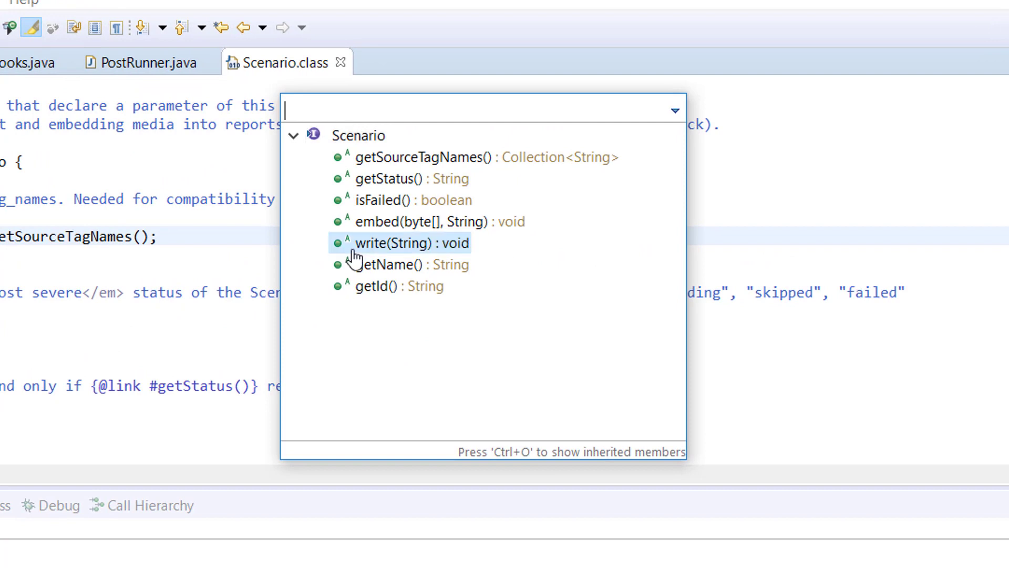
{"action": "mouse_move", "coordinate": [385, 184]}
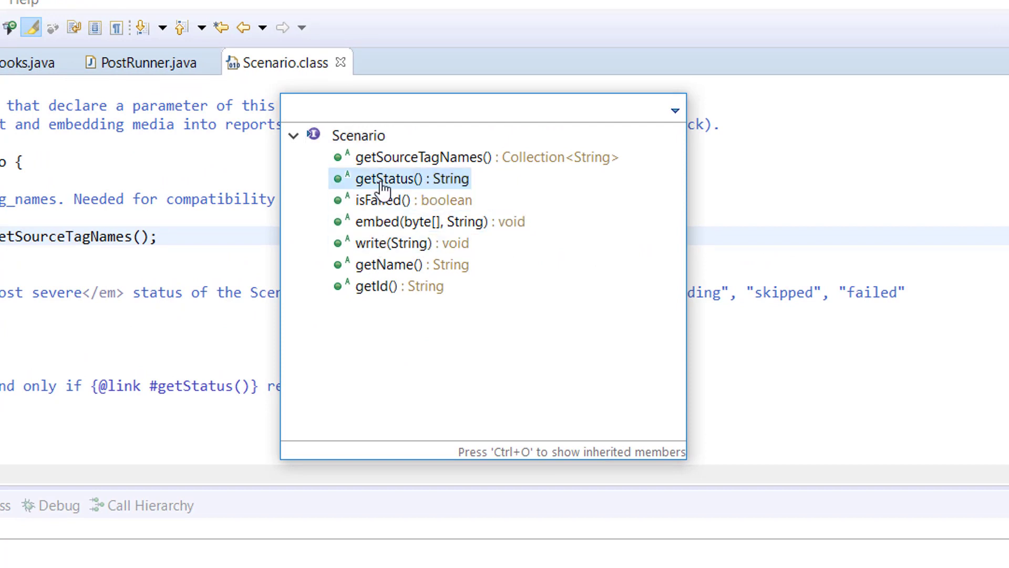
{"action": "mouse_move", "coordinate": [388, 275]}
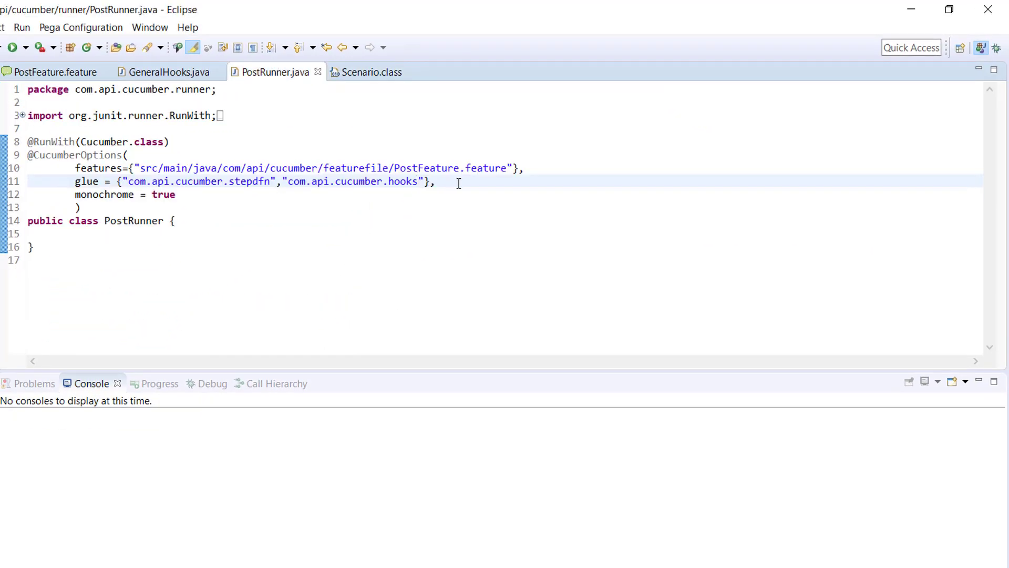
Print 'Name : ' + name.getName() and 'Status : ' + name.getStatus() in Setup(), selecting both lines
{"action": "left_click", "coordinate": [152, 72]}
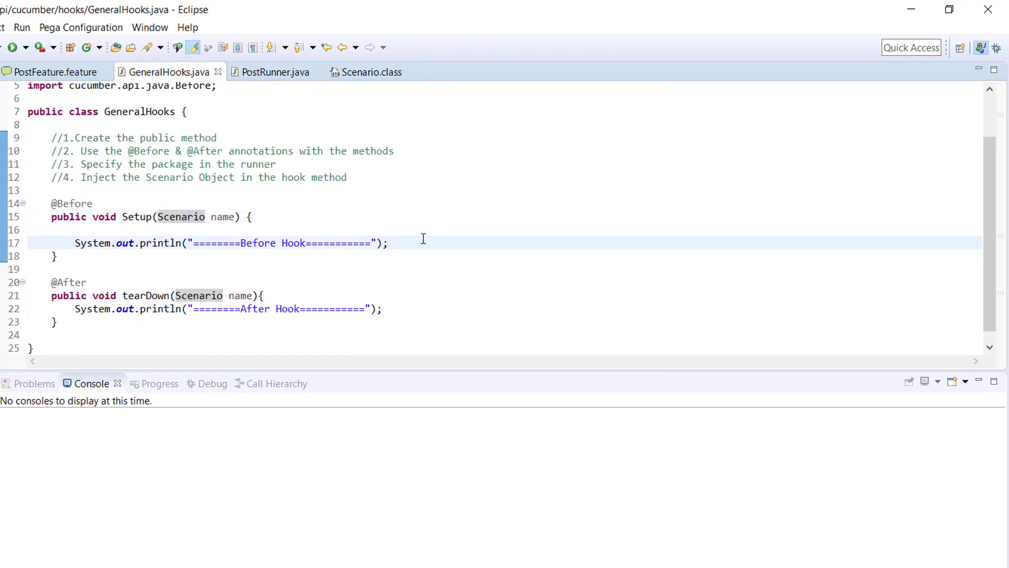
{"action": "type", "text": "sys"}
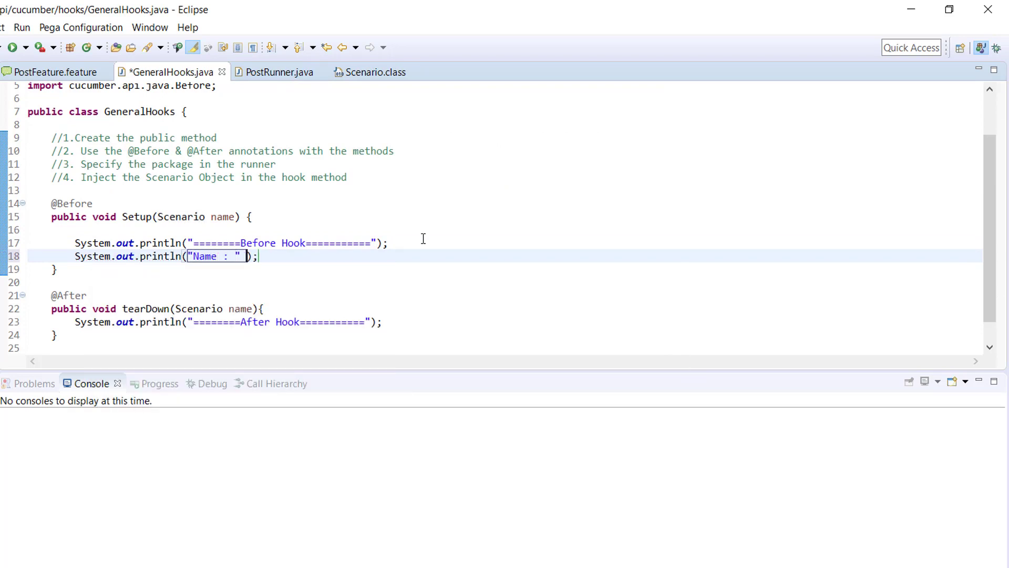
{"action": "type", "text": "+ name"}
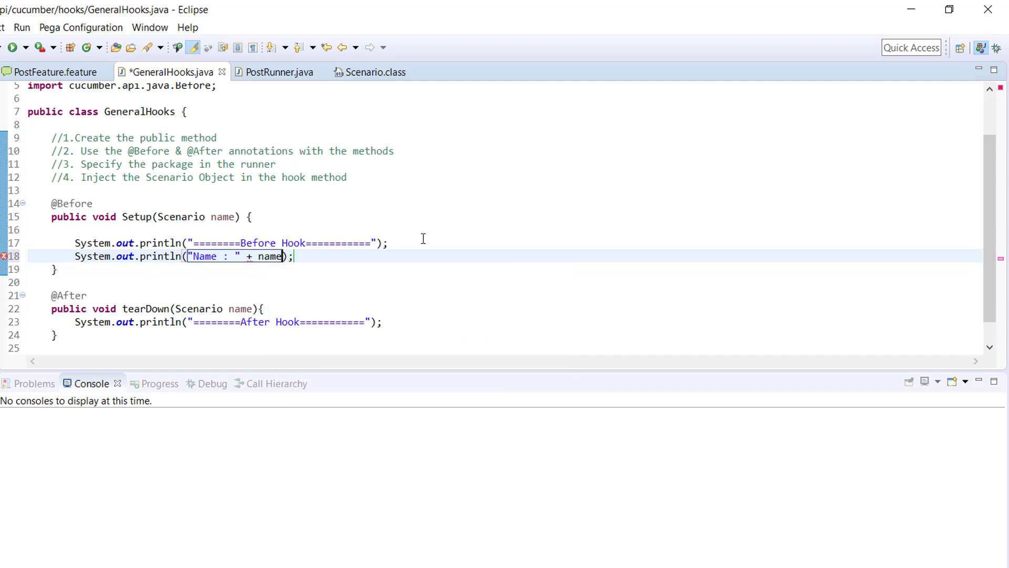
{"action": "type", "text": ".getName("}
{"action": "type", "text": "s"}
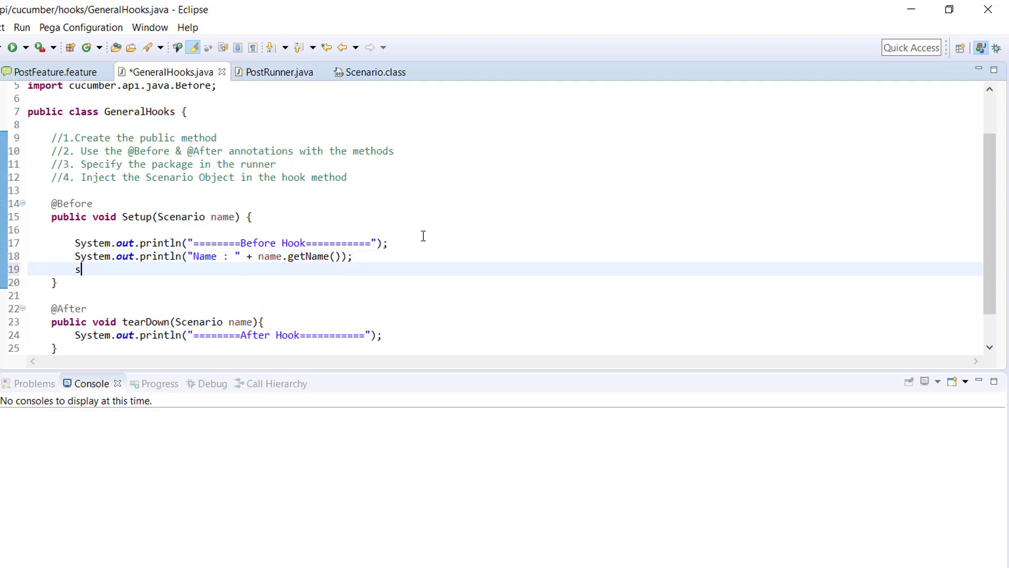
{"action": "type", "text": "ystem.out.println();"}
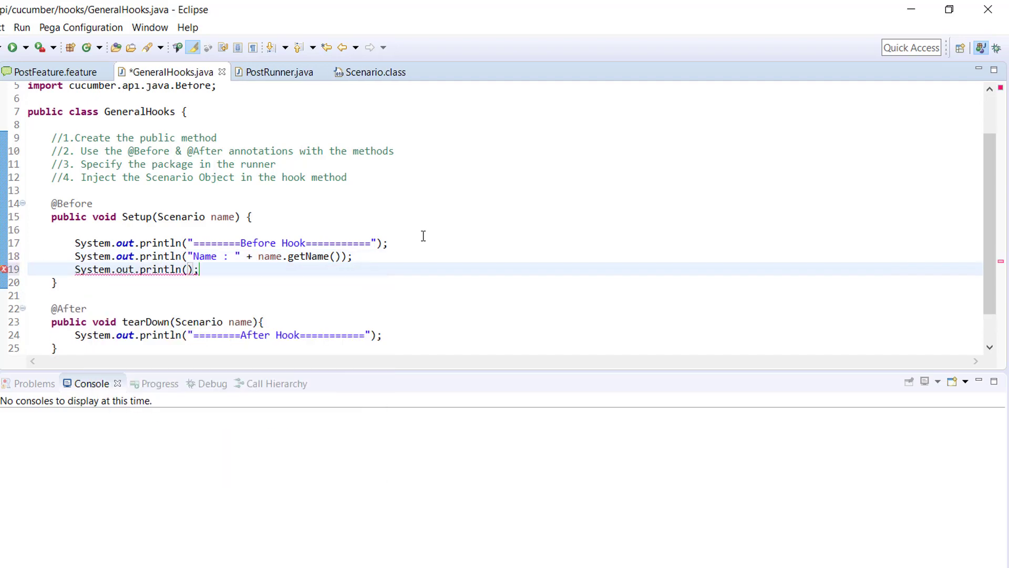
{"action": "type", "text": "\"\""}
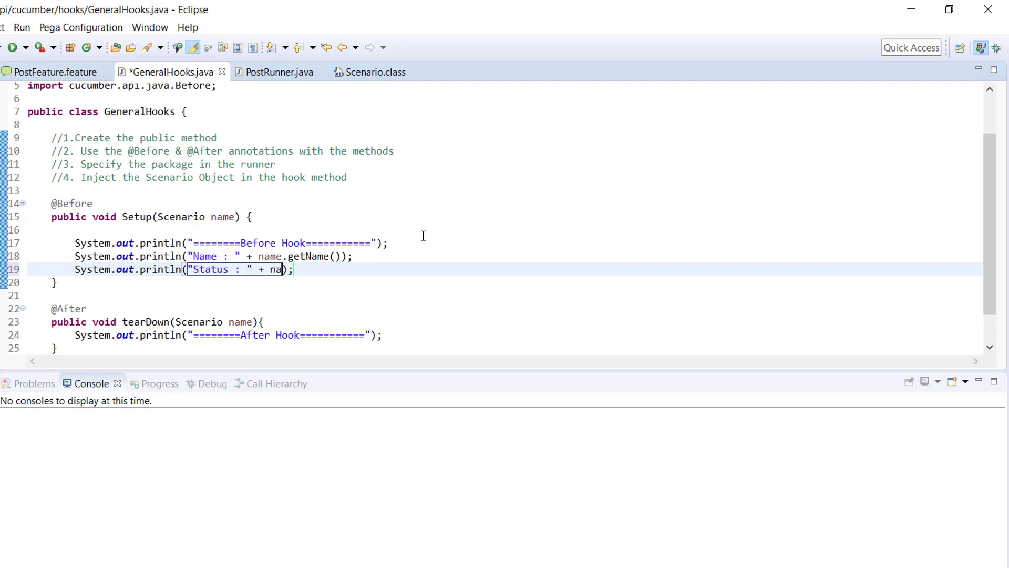
{"action": "type", "text": ".gets"}
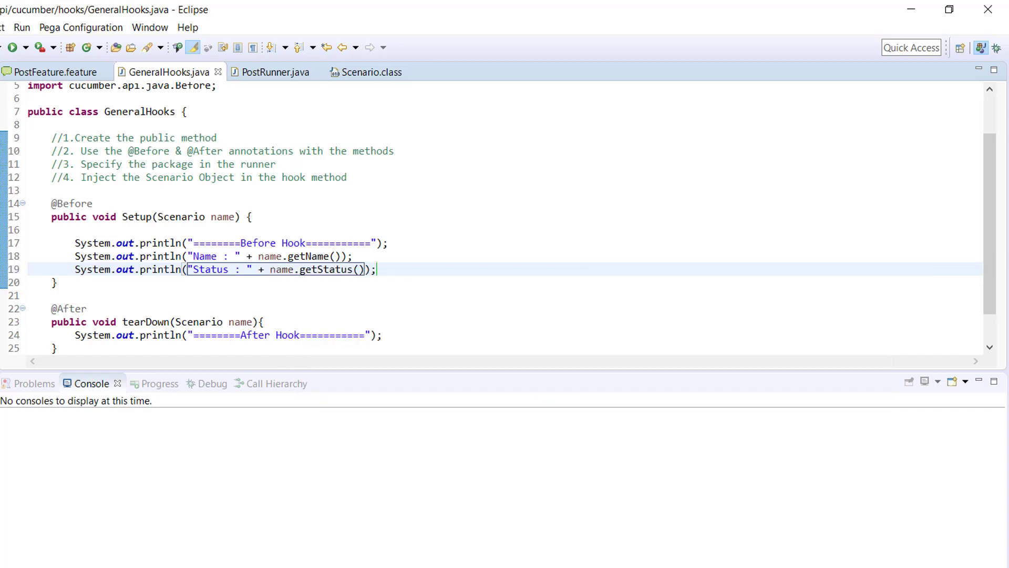
{"action": "left_click_drag", "start_coordinate": [75, 256], "coordinate": [377, 269]}
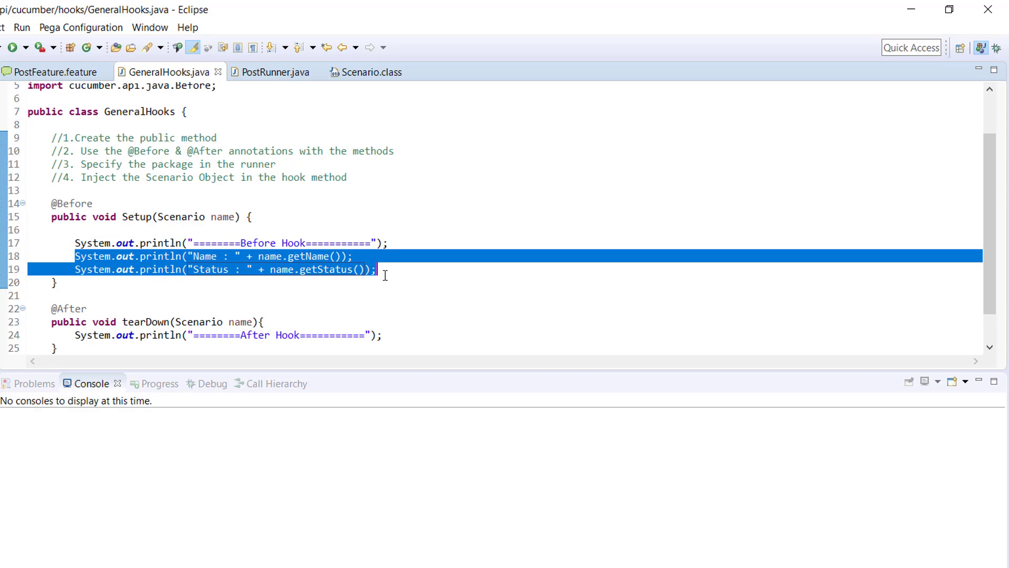
{"action": "scroll", "scroll_direction": "down", "scroll_amount": 3}
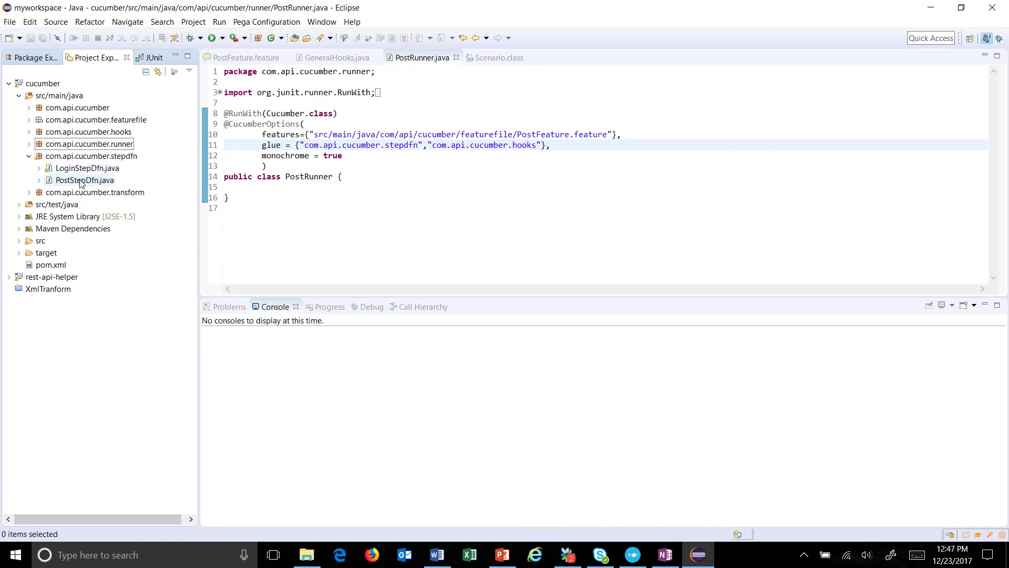
Append + 1/0 to the YouTube link step's println in PostStepDfn.java
{"action": "double_click", "coordinate": [84, 179]}
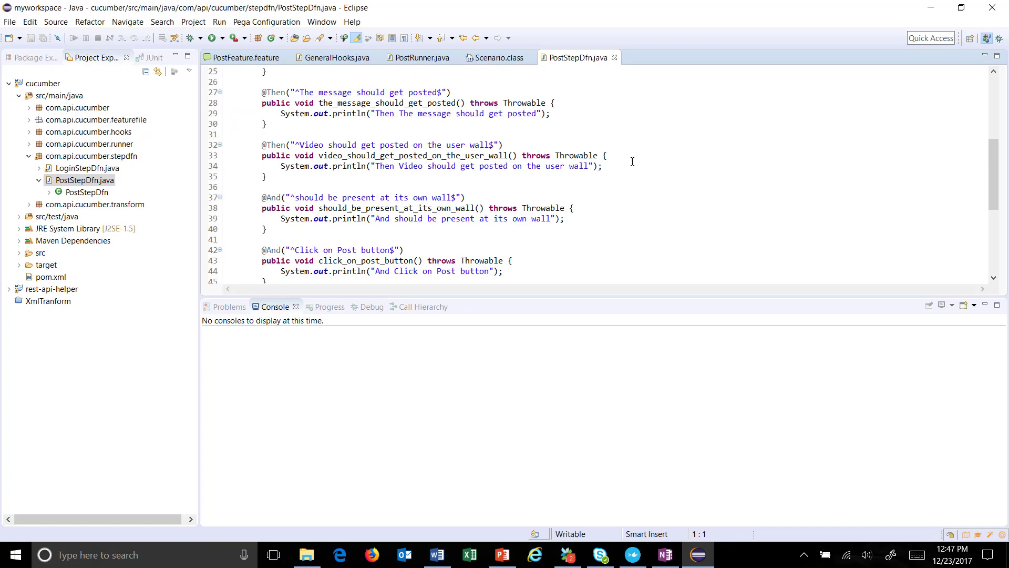
{"action": "left_click", "coordinate": [609, 155]}
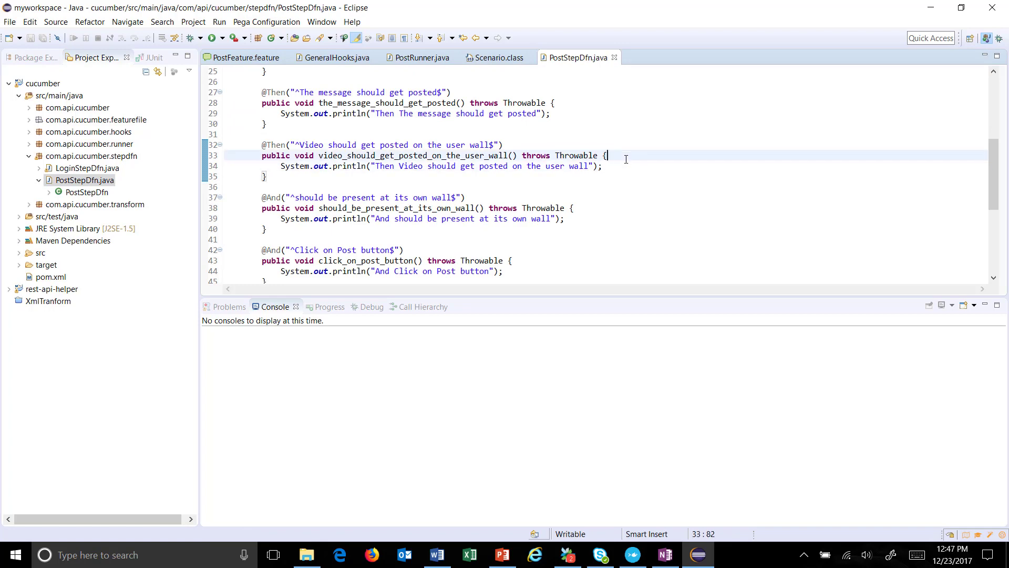
{"action": "left_click", "coordinate": [601, 166]}
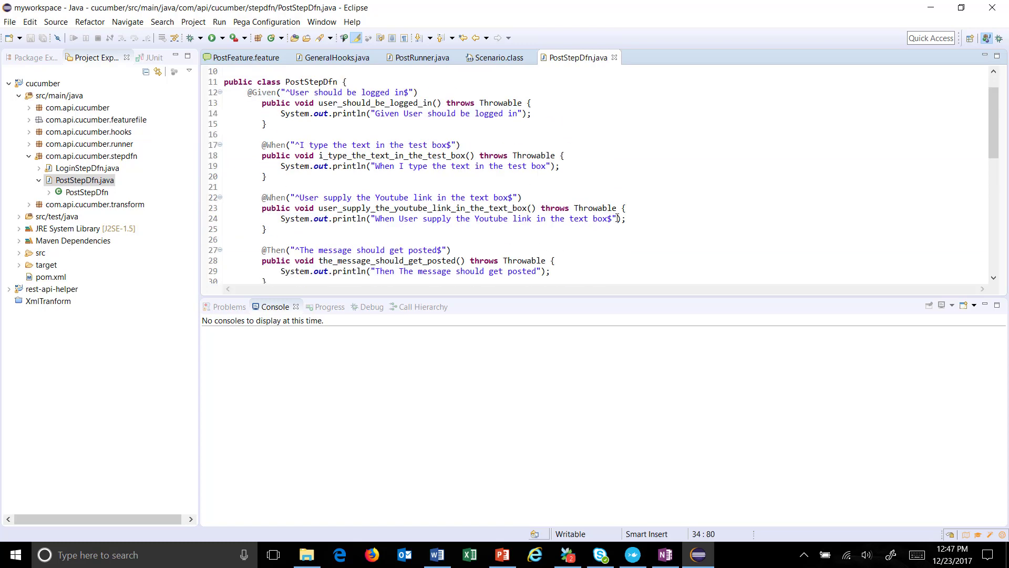
{"action": "type", "text": "+"}
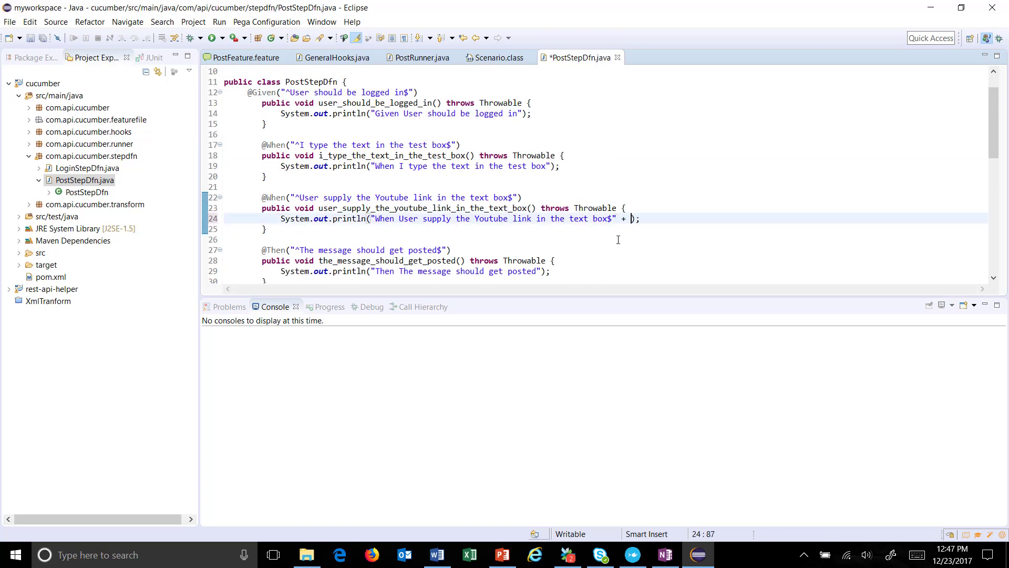
{"action": "type", "text": "1/"}
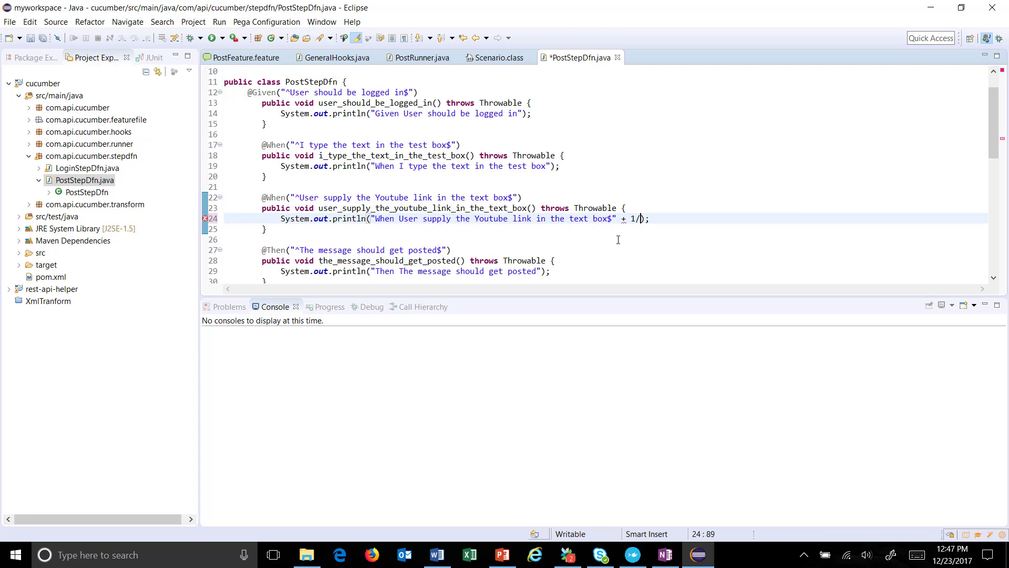
{"action": "type", "text": "0"}
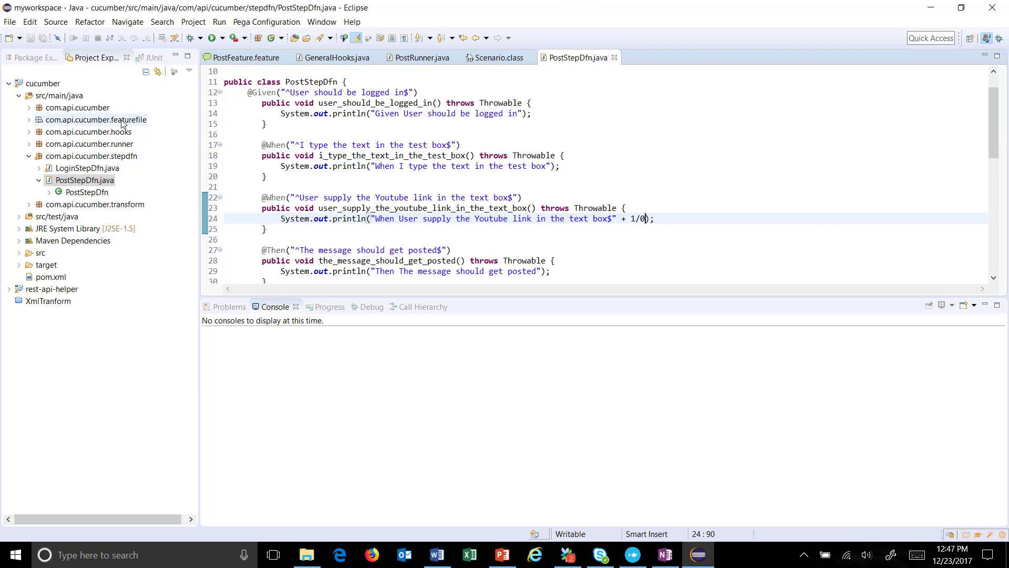
Review the PostRunner and Scenario.class tabs, ending on the PostRunner runner code
{"action": "left_click", "coordinate": [422, 57]}
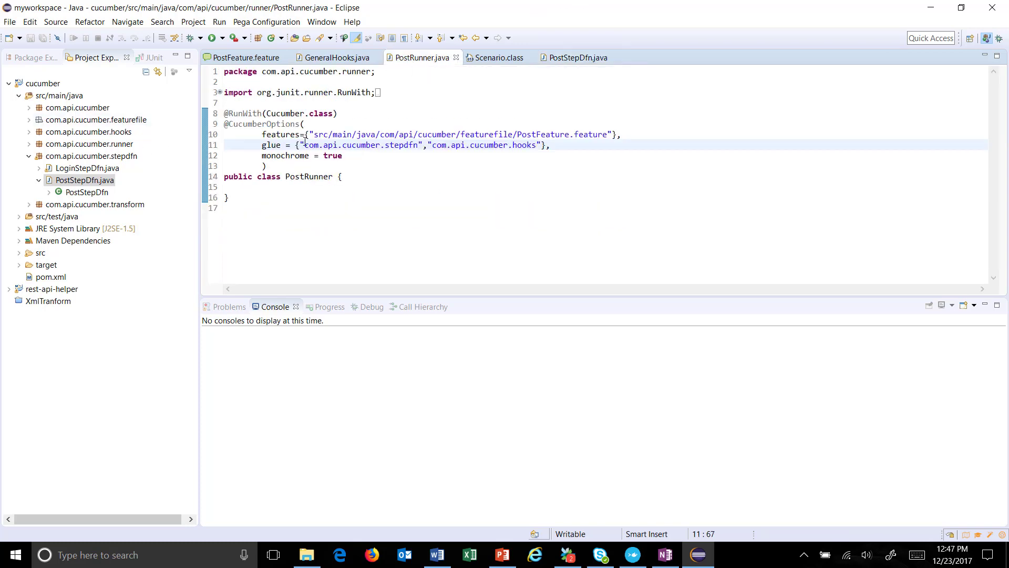
{"action": "left_click", "coordinate": [497, 58]}
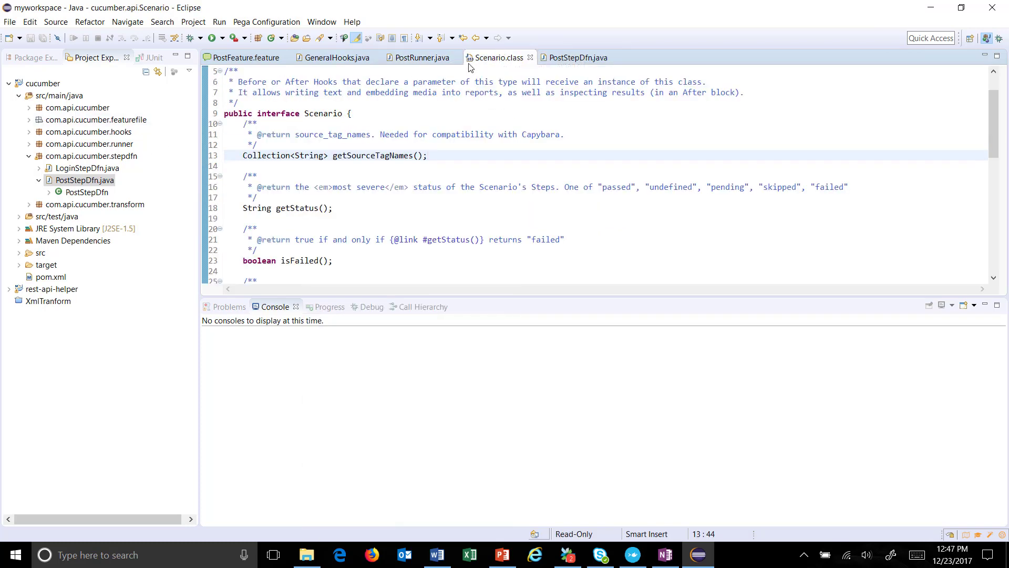
{"action": "left_click", "coordinate": [421, 57]}
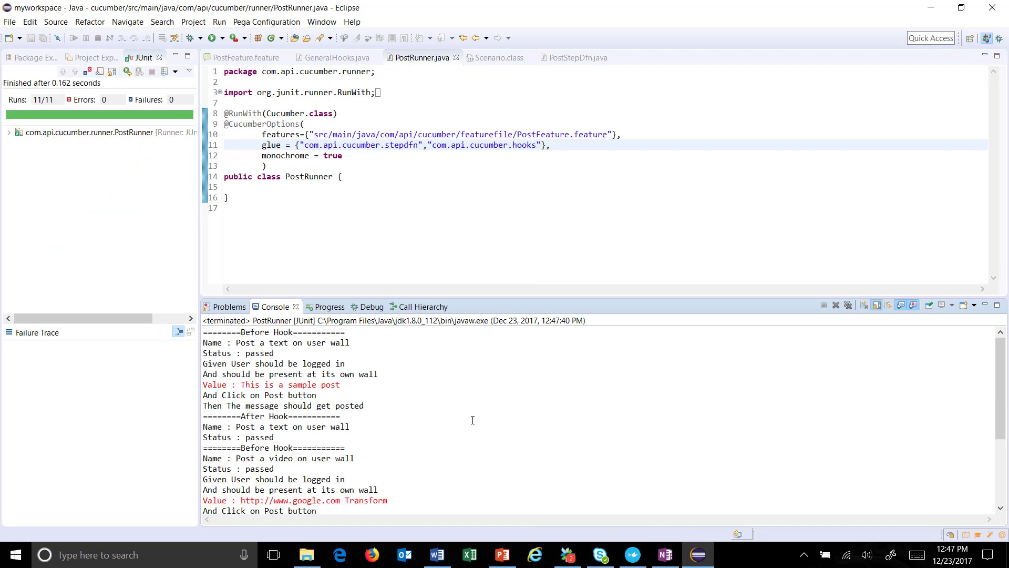
{"action": "mouse_move", "coordinate": [528, 363]}
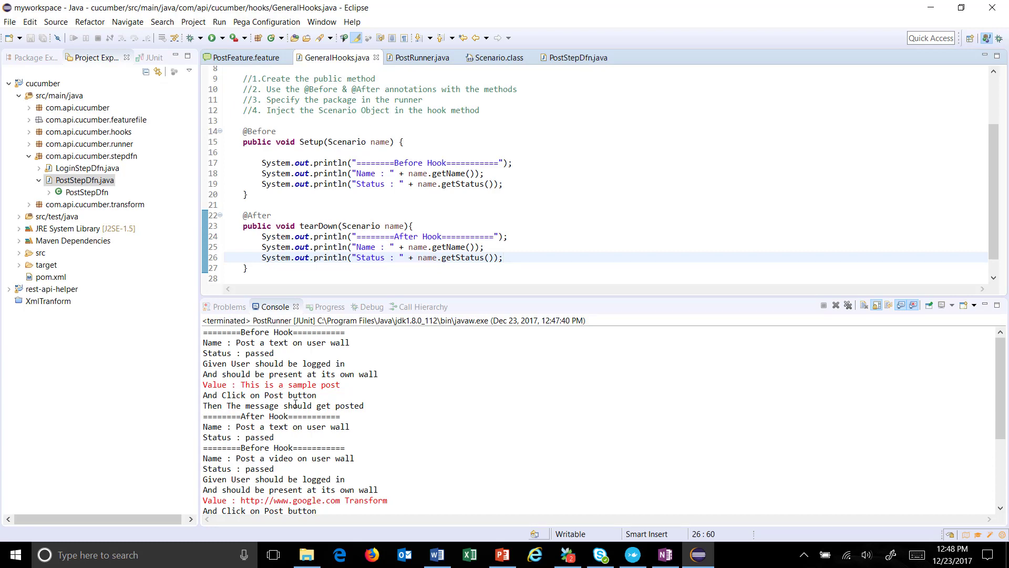
{"action": "mouse_move", "coordinate": [290, 395]}
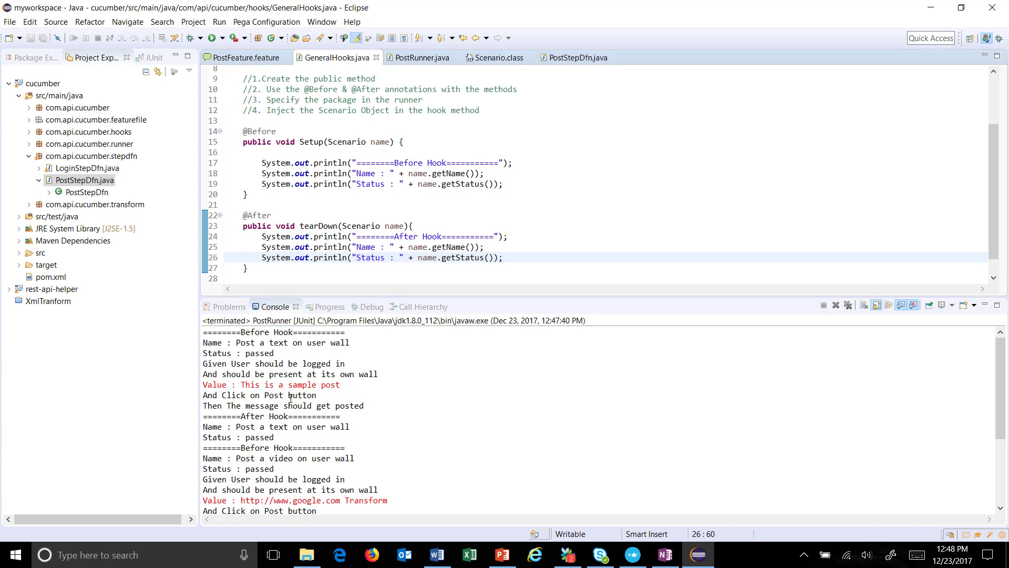
Jump from PostFeature.feature to the Youtube link step definition and edit its println
{"action": "left_click", "coordinate": [245, 57]}
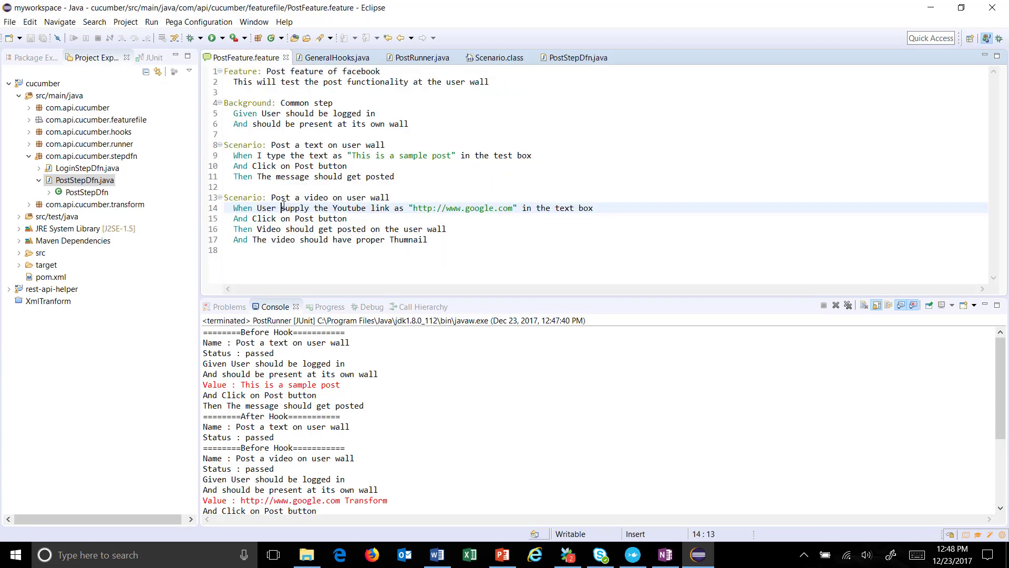
{"action": "left_click", "coordinate": [578, 58]}
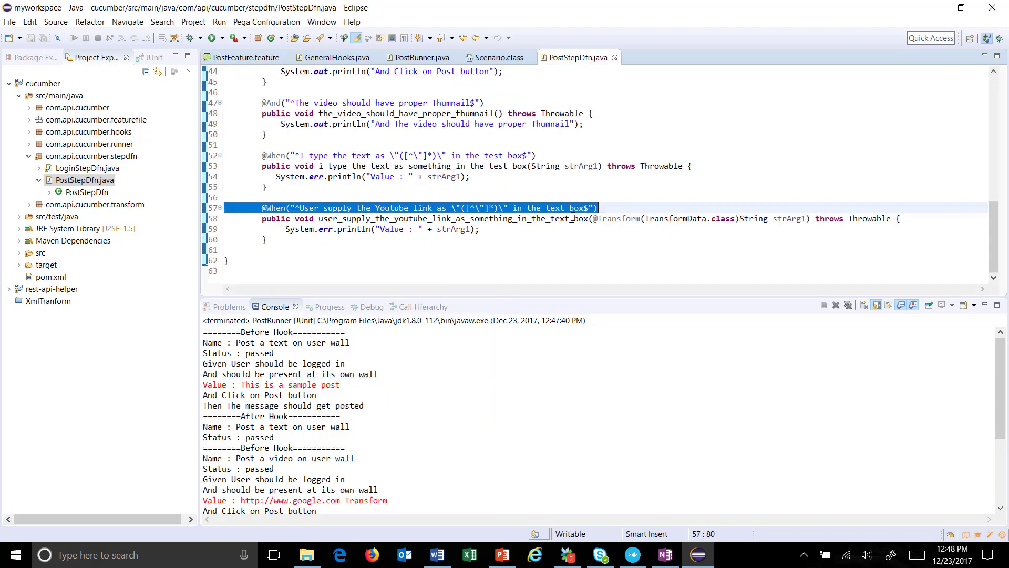
{"action": "left_click", "coordinate": [468, 229]}
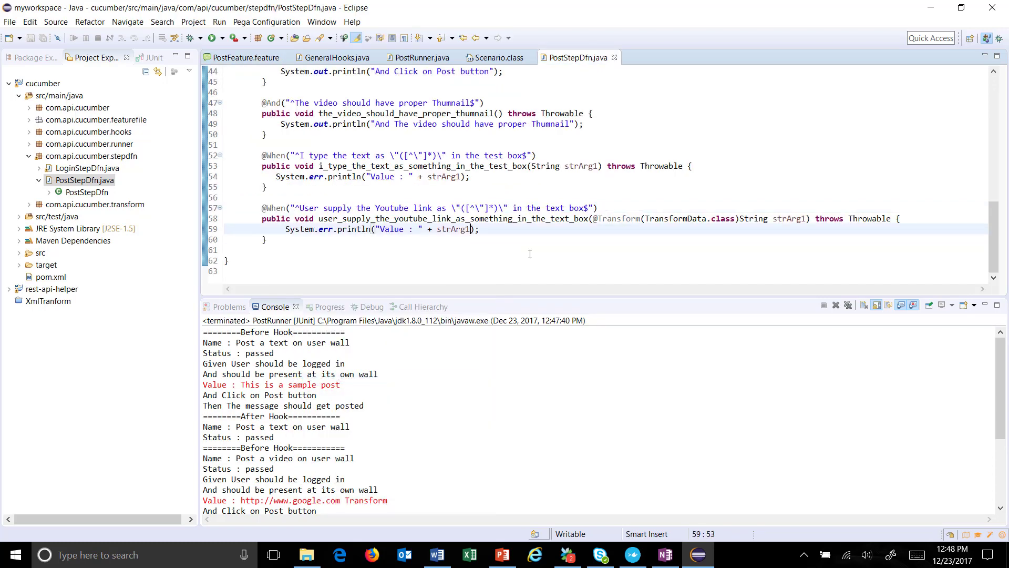
{"action": "type", "text": "+"}
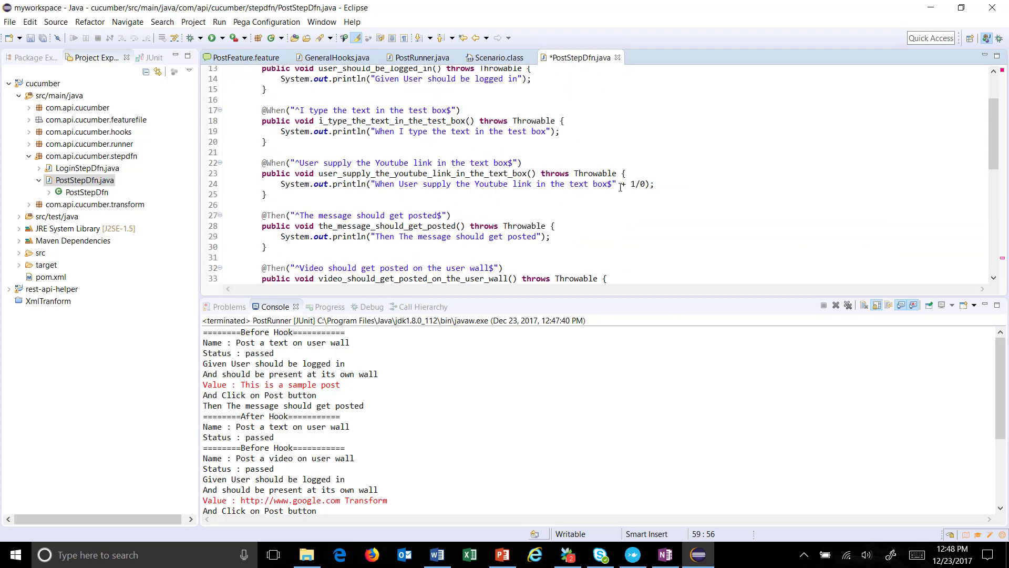
{"action": "scroll", "scroll_direction": "down", "scroll_amount": 3}
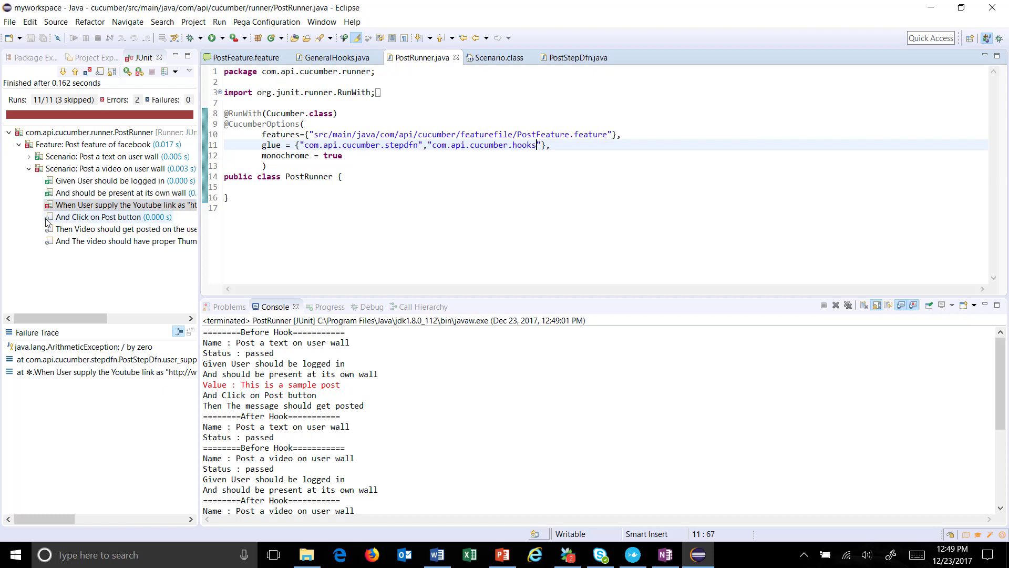
{"action": "mouse_move", "coordinate": [89, 207]}
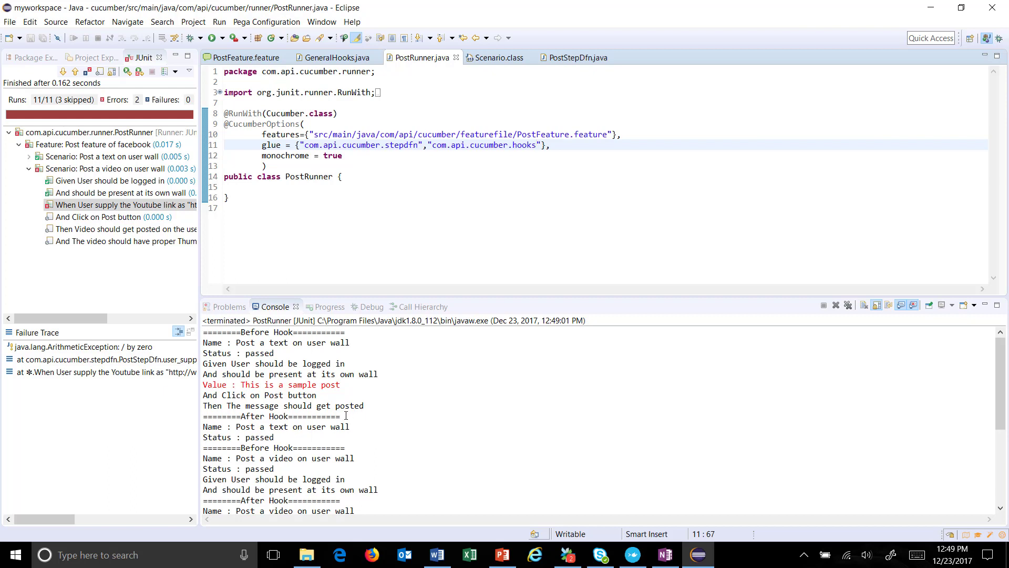
{"action": "mouse_move", "coordinate": [291, 434]}
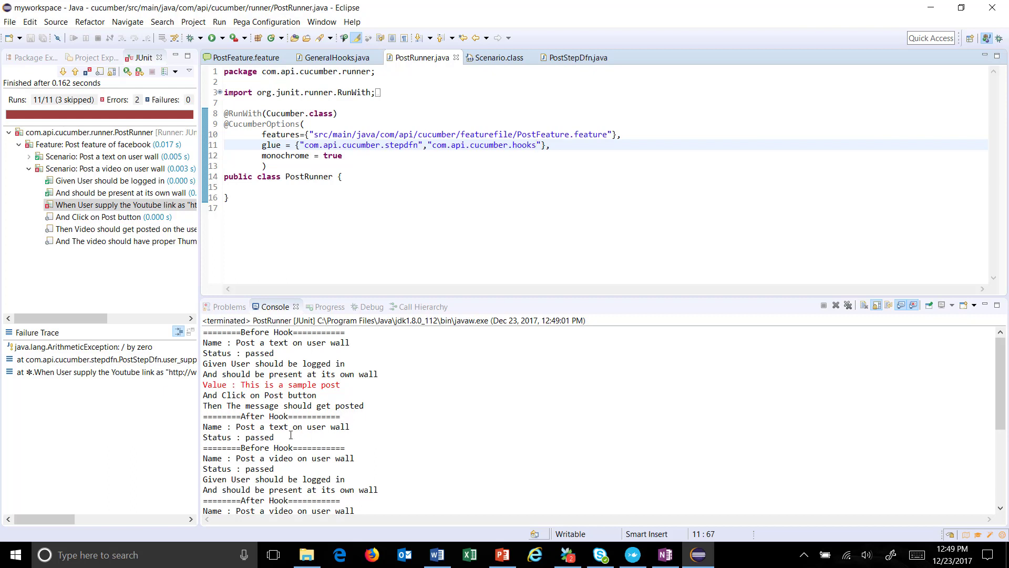
Select the video scenario's After Hook console lines, highlight 'failed', and return to GeneralHooks.java
{"action": "left_click_drag", "start_coordinate": [203, 332], "coordinate": [275, 437]}
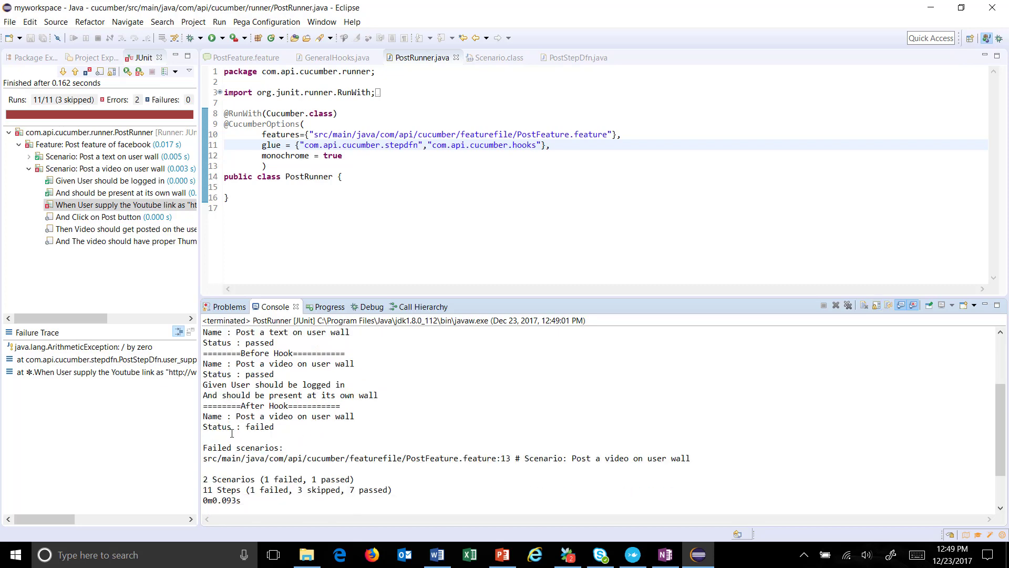
{"action": "left_click_drag", "start_coordinate": [203, 362], "coordinate": [273, 427]}
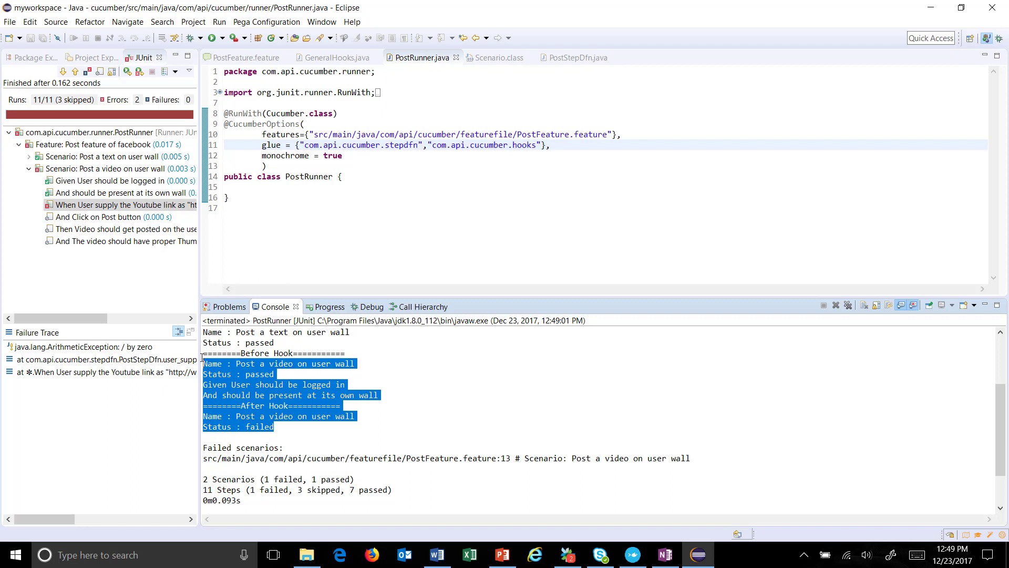
{"action": "left_click", "coordinate": [236, 363]}
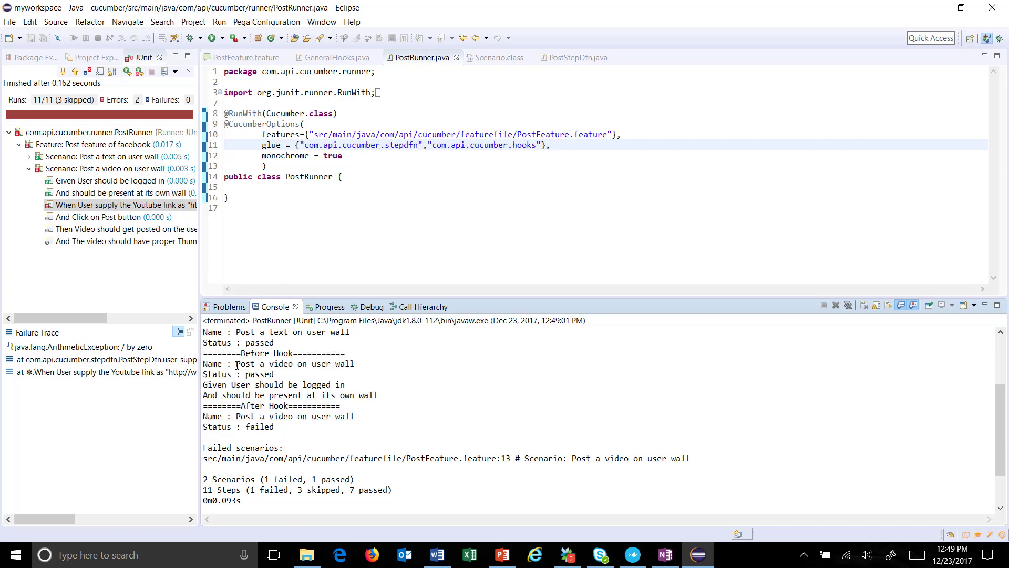
{"action": "double_click", "coordinate": [294, 363]}
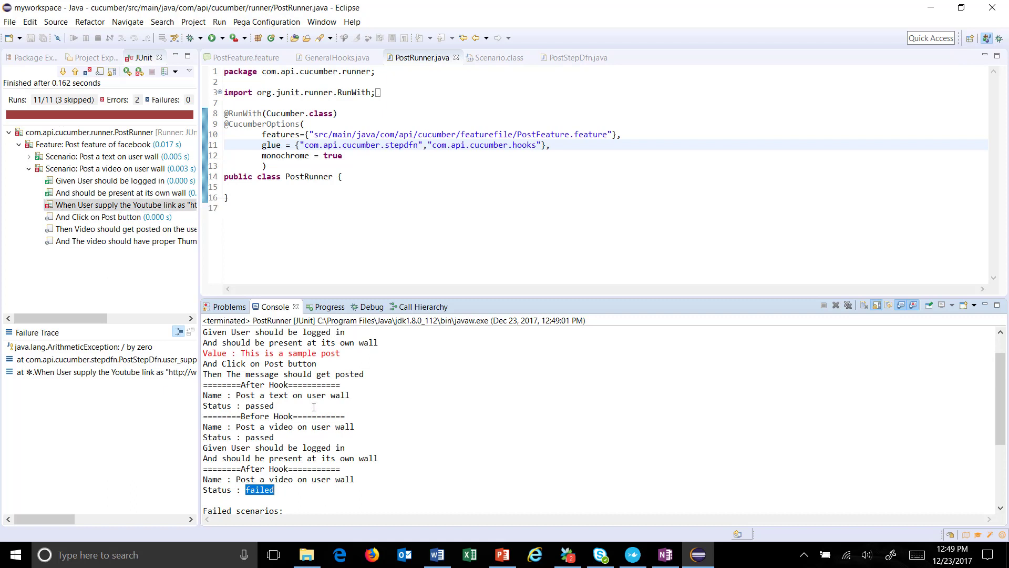
{"action": "mouse_move", "coordinate": [494, 89]}
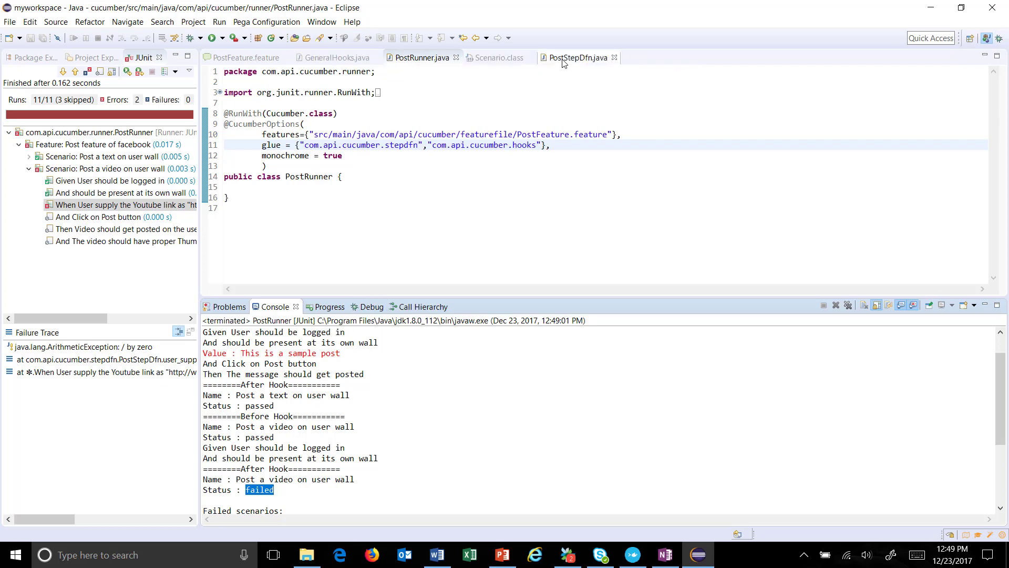
{"action": "left_click", "coordinate": [338, 57]}
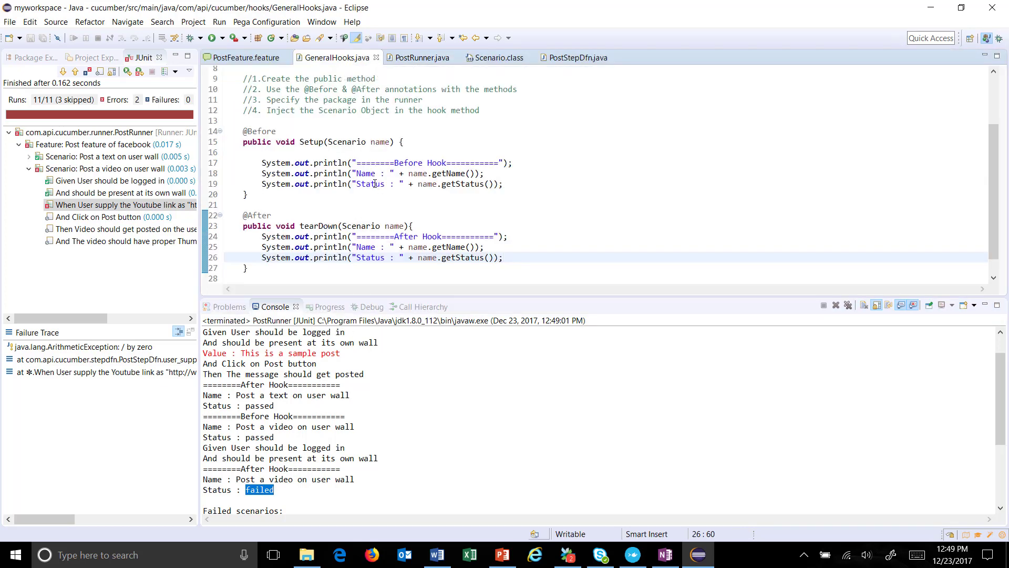